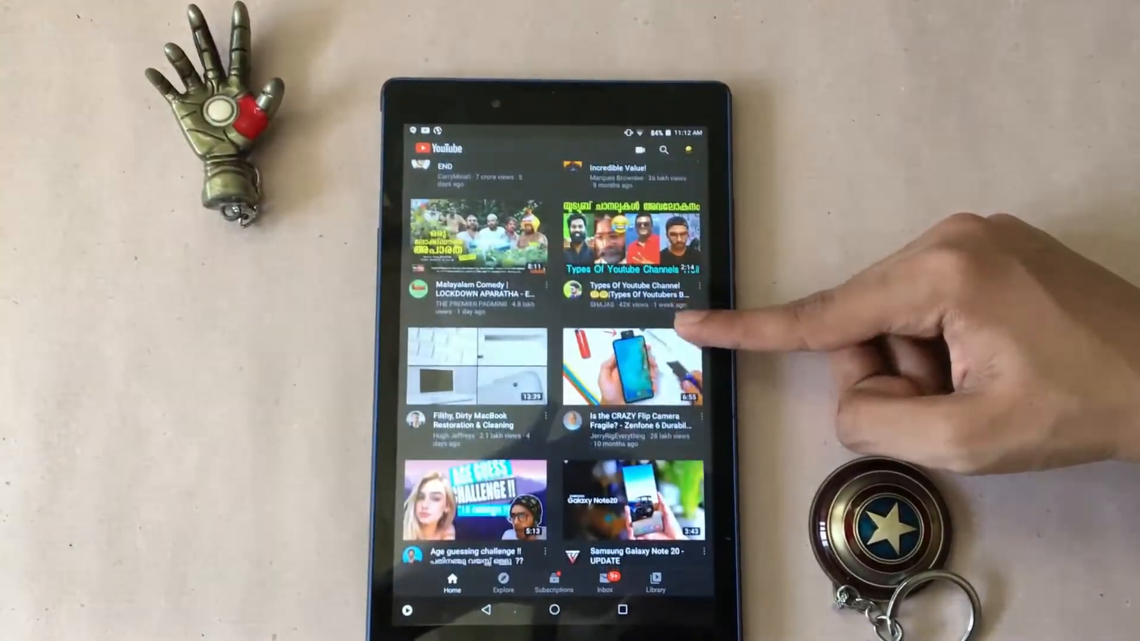
Browse and scroll through the Nova launcher settings screens.
{"action": "scroll", "scroll_direction": "down", "scroll_amount": 3}
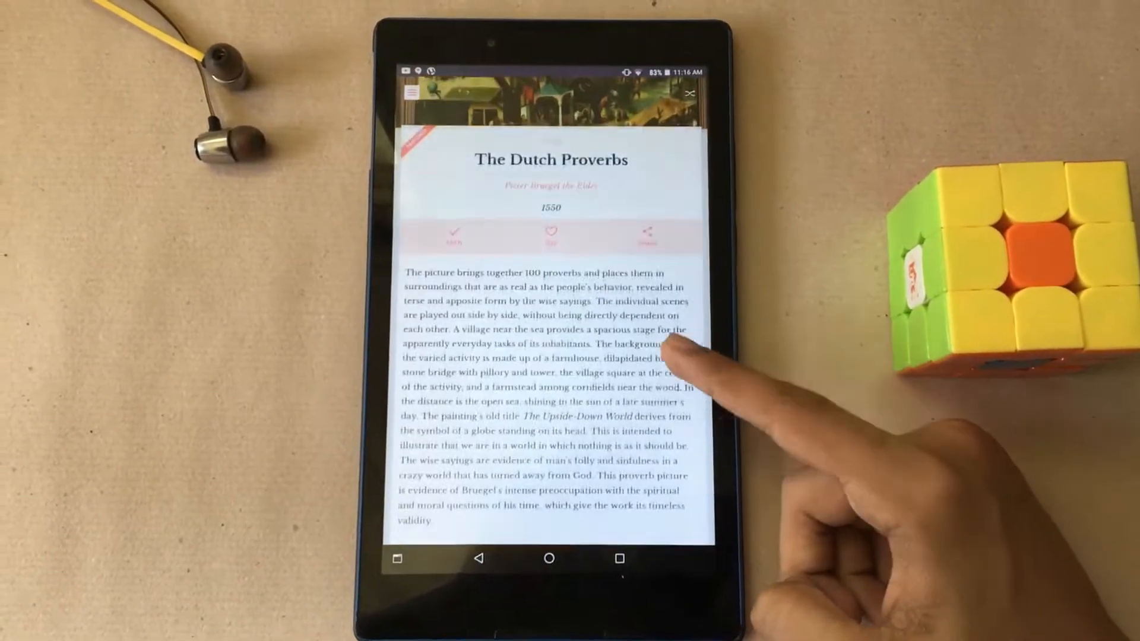
{"action": "scroll", "scroll_direction": "down", "scroll_amount": 3}
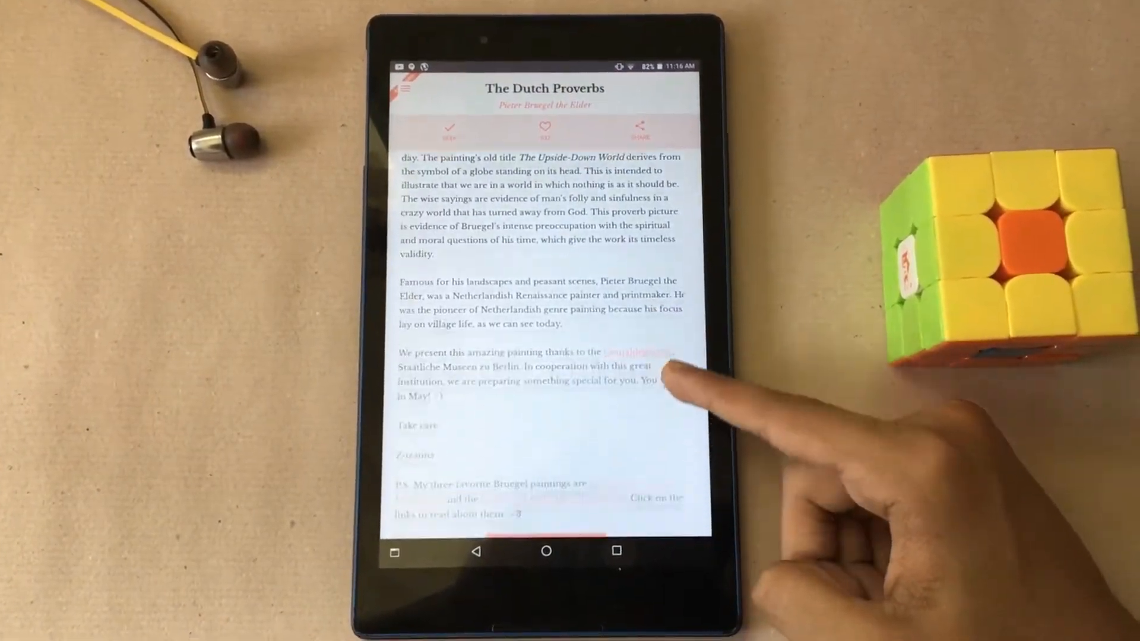
{"action": "scroll", "scroll_direction": "down", "scroll_amount": 3}
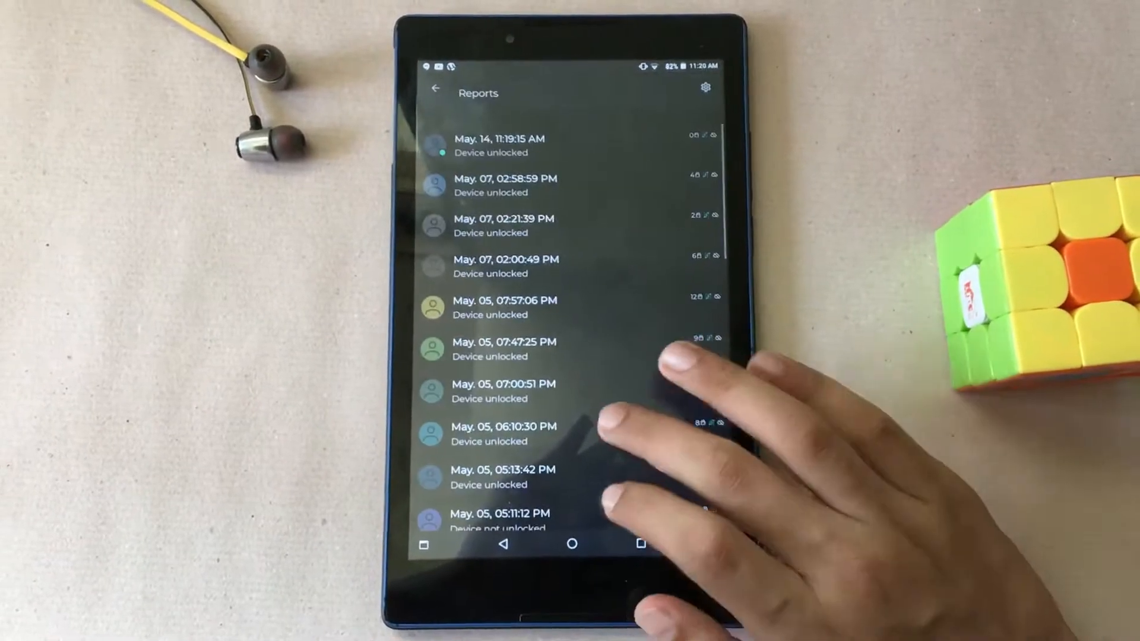
{"action": "left_click", "coordinate": [490, 476]}
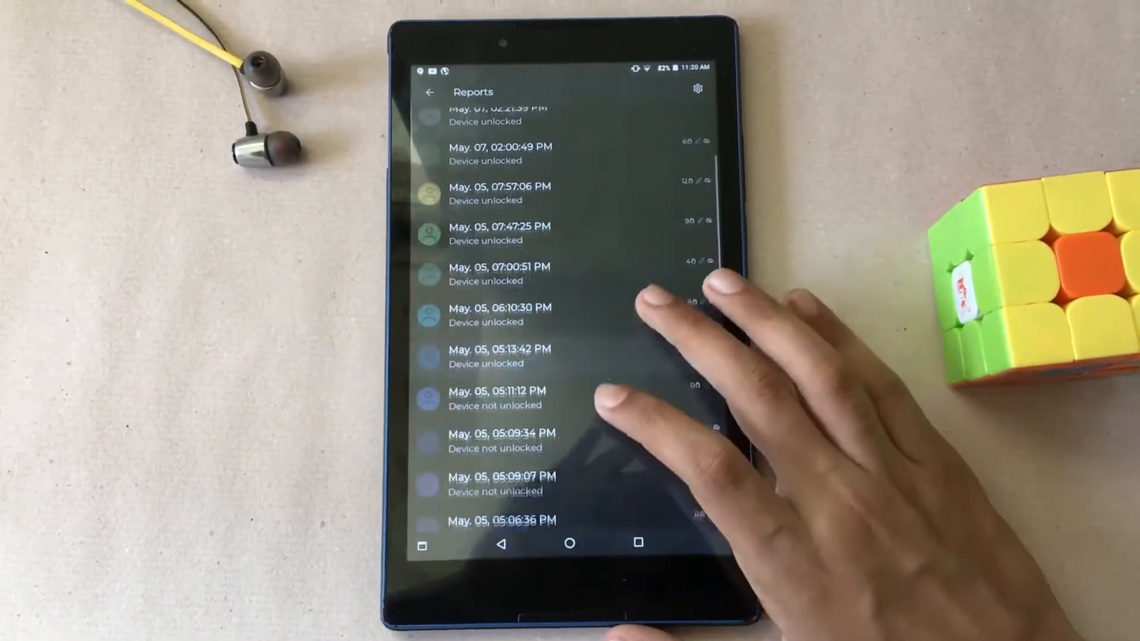
{"action": "scroll", "scroll_direction": "down", "scroll_amount": 3}
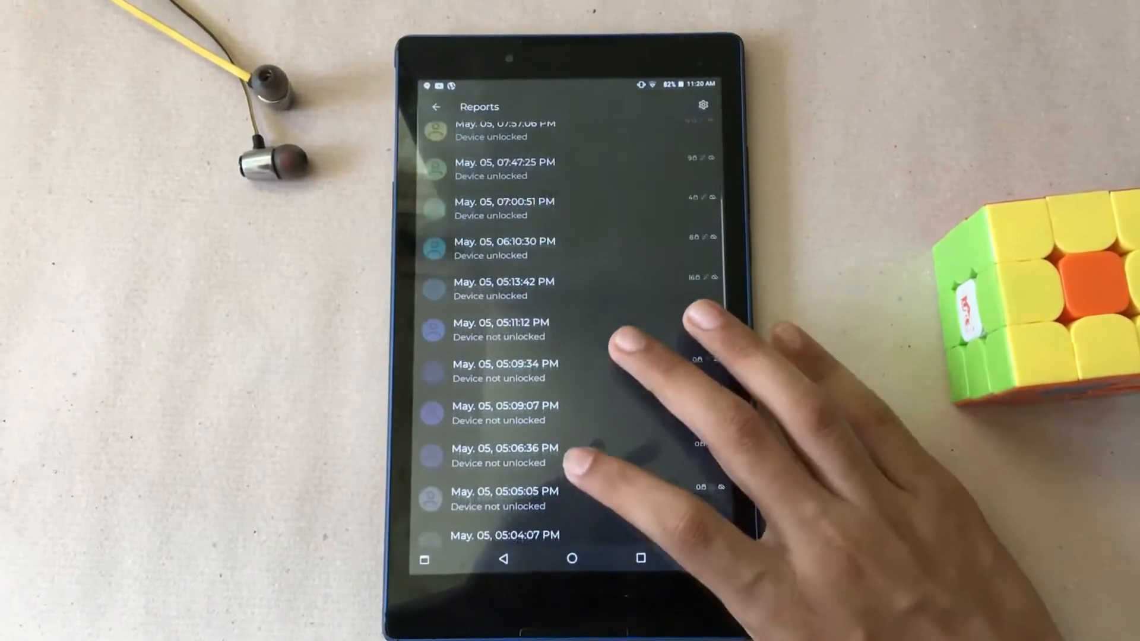
{"action": "scroll", "scroll_direction": "down", "scroll_amount": 3}
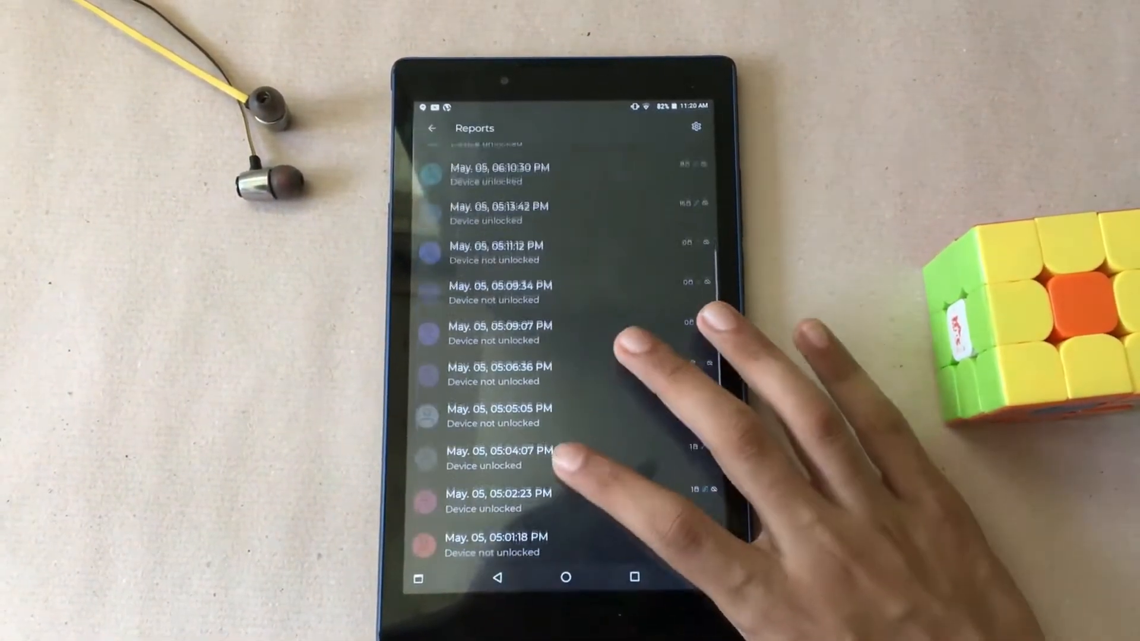
{"action": "scroll", "scroll_direction": "down", "scroll_amount": 3}
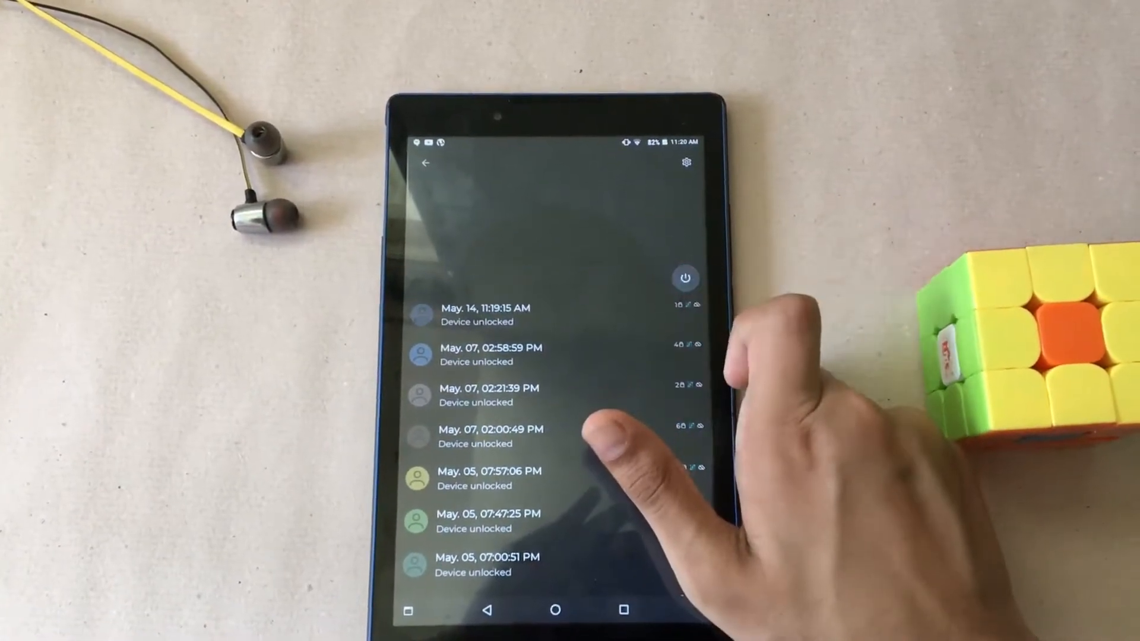
{"action": "left_click", "coordinate": [685, 277]}
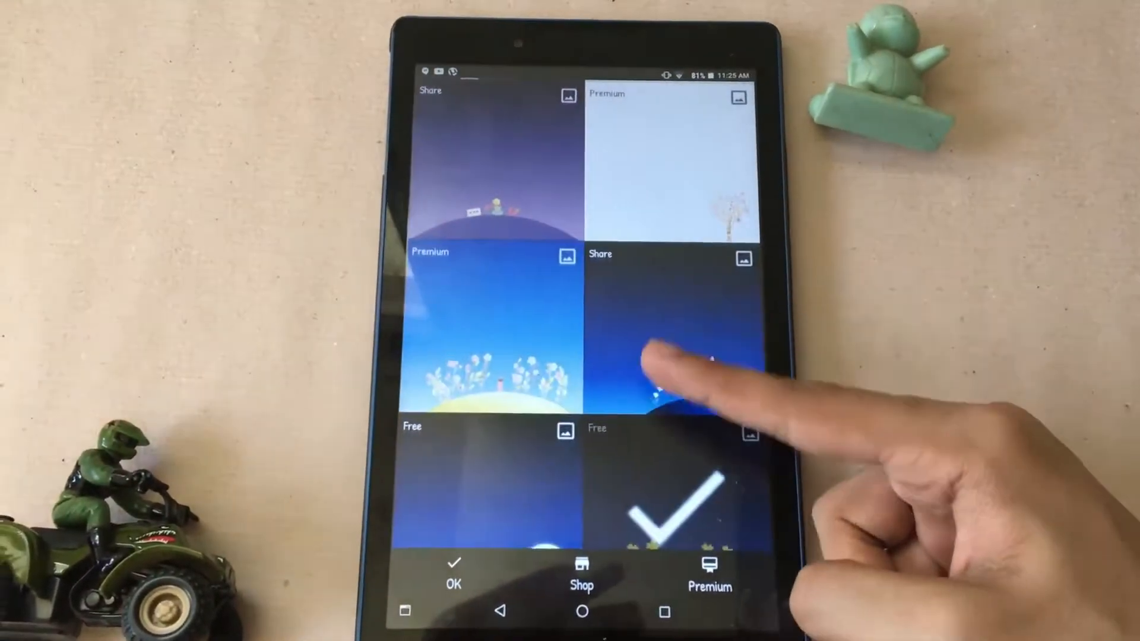
{"action": "scroll", "scroll_direction": "down", "scroll_amount": 3}
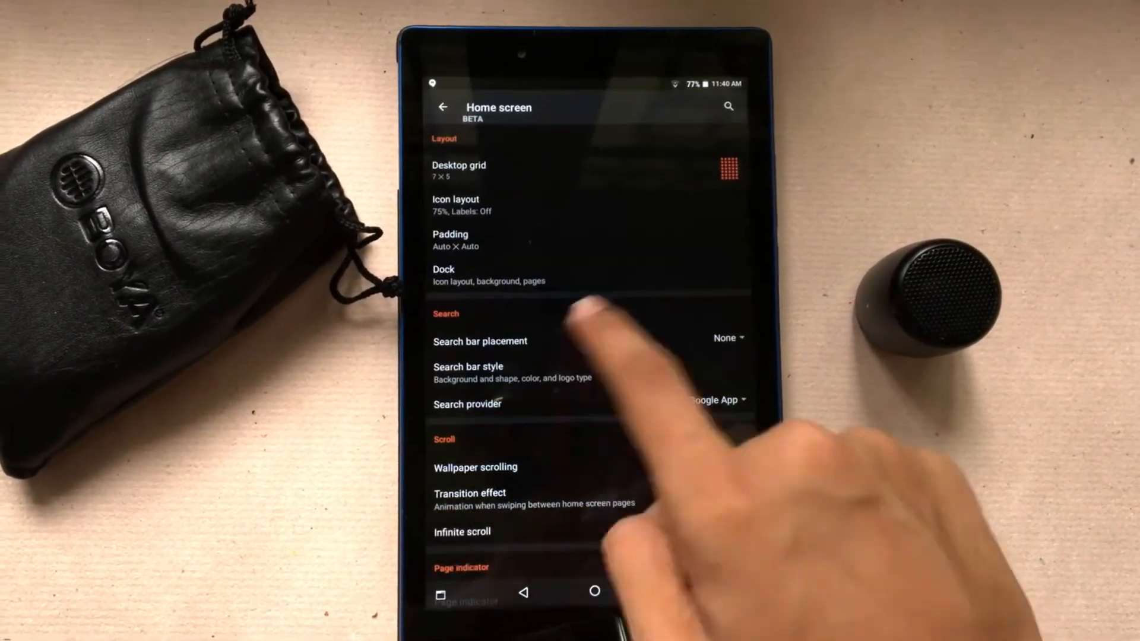
Return to Nova Settings, open App drawer, then bring up and scroll the Top stories feed.
{"action": "left_click", "coordinate": [440, 106]}
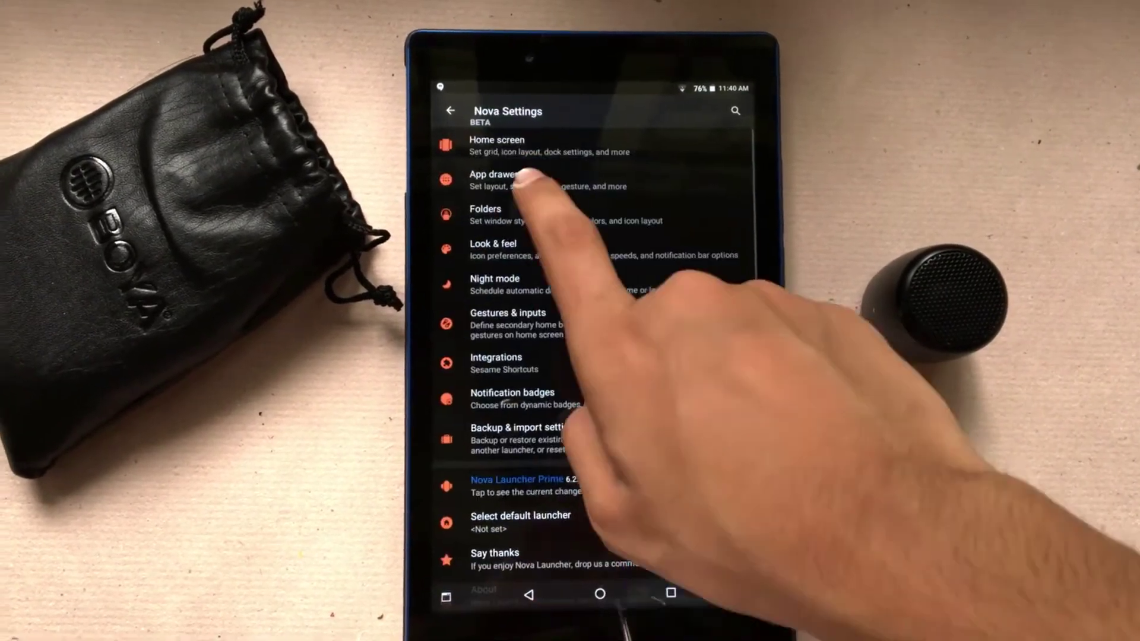
{"action": "left_click", "coordinate": [485, 213]}
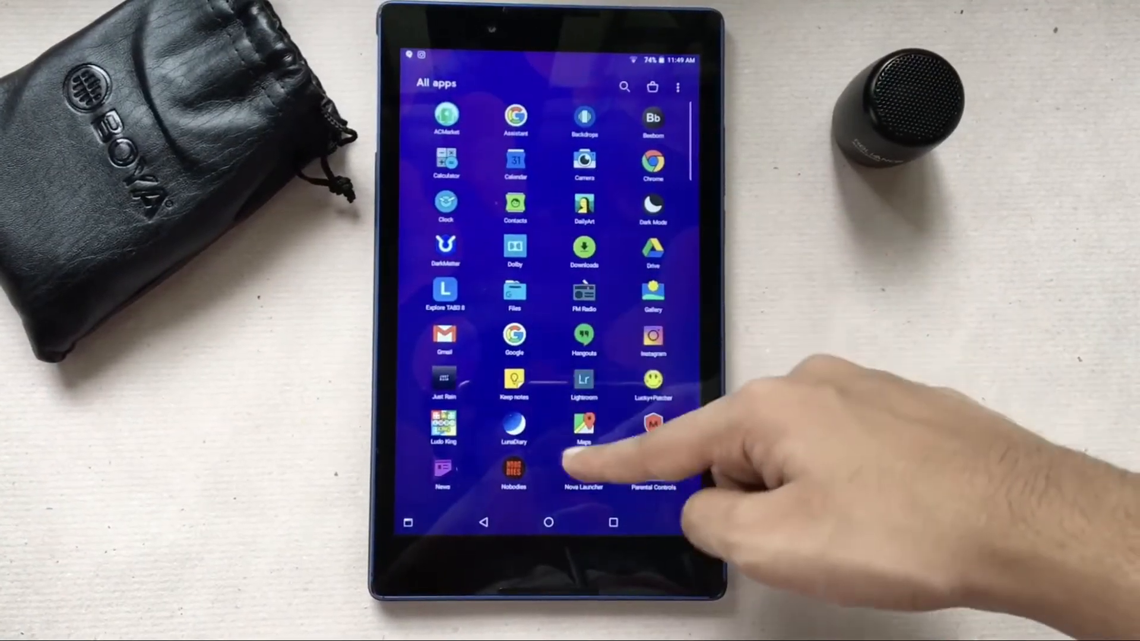
{"action": "left_click", "coordinate": [443, 470]}
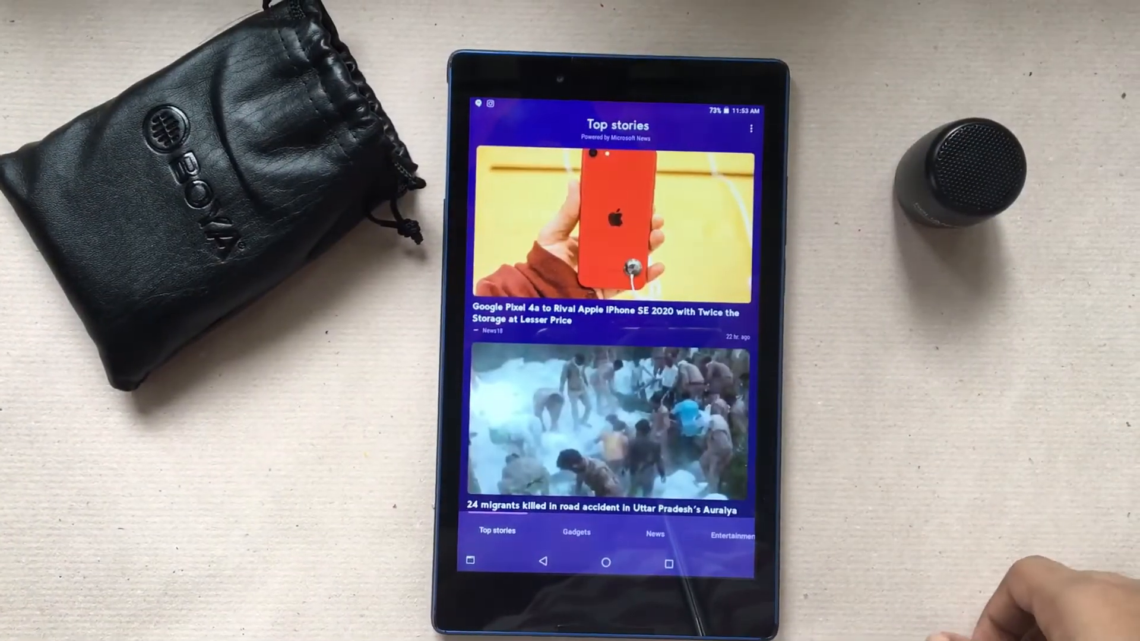
{"action": "scroll", "scroll_direction": "down", "scroll_amount": 3}
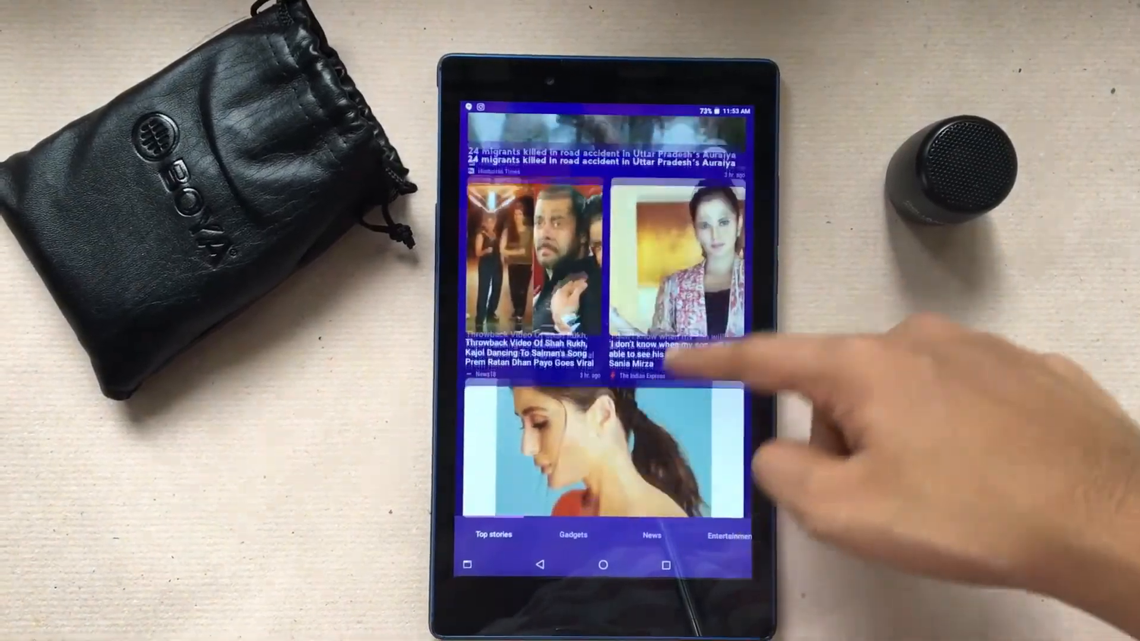